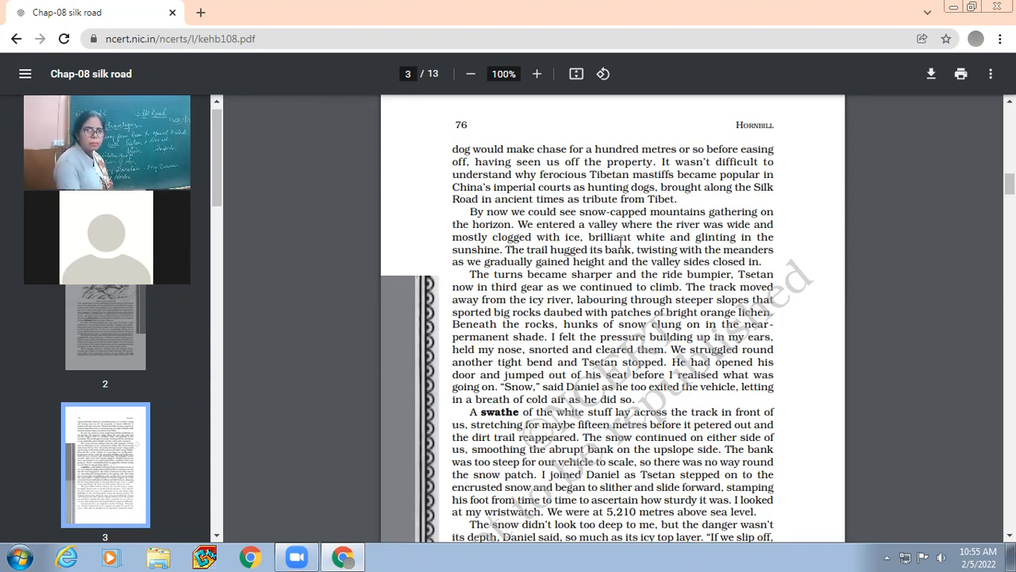
pyautogui.scroll(-3)
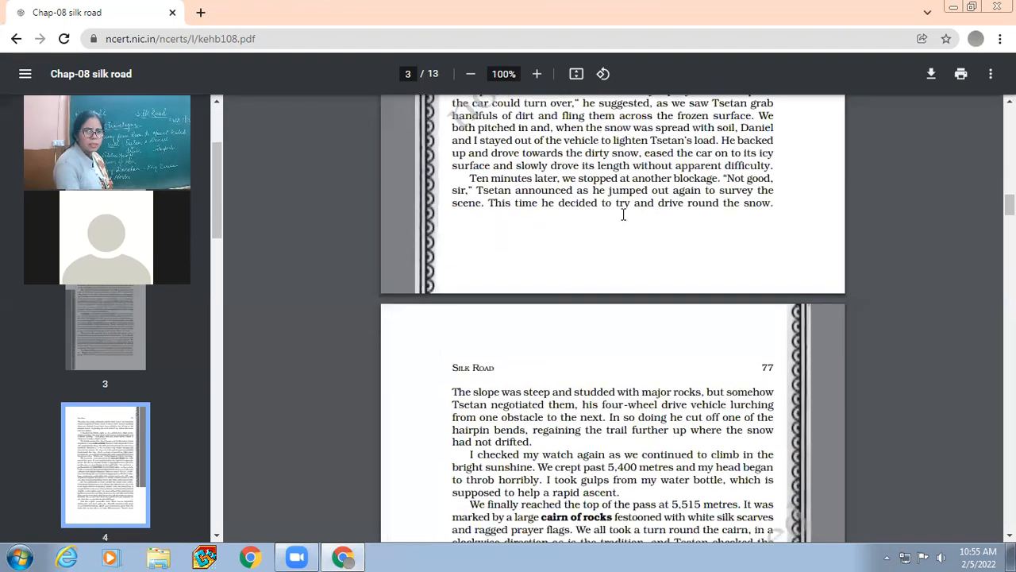
pyautogui.scroll(-3)
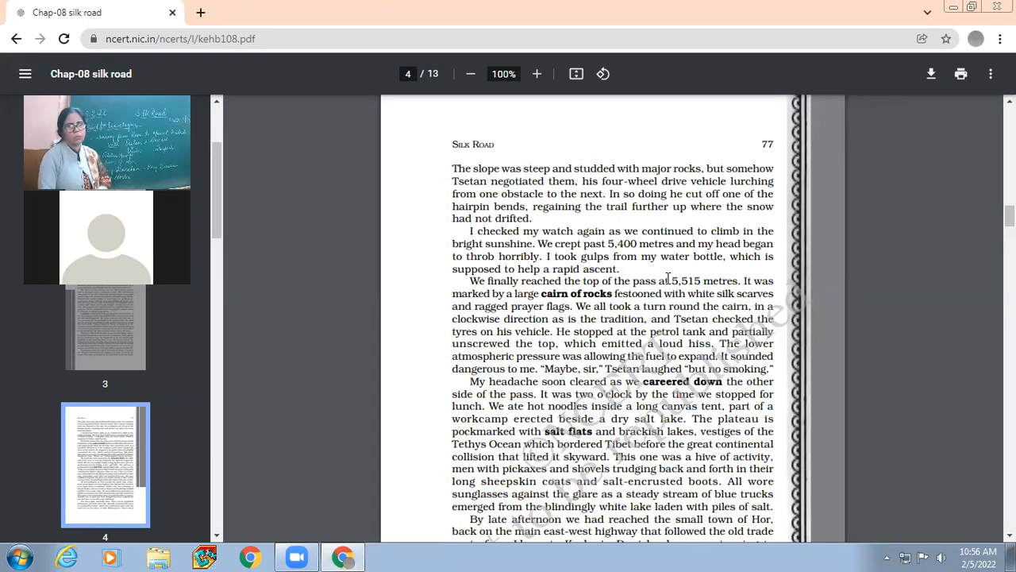
pyautogui.scroll(-3)
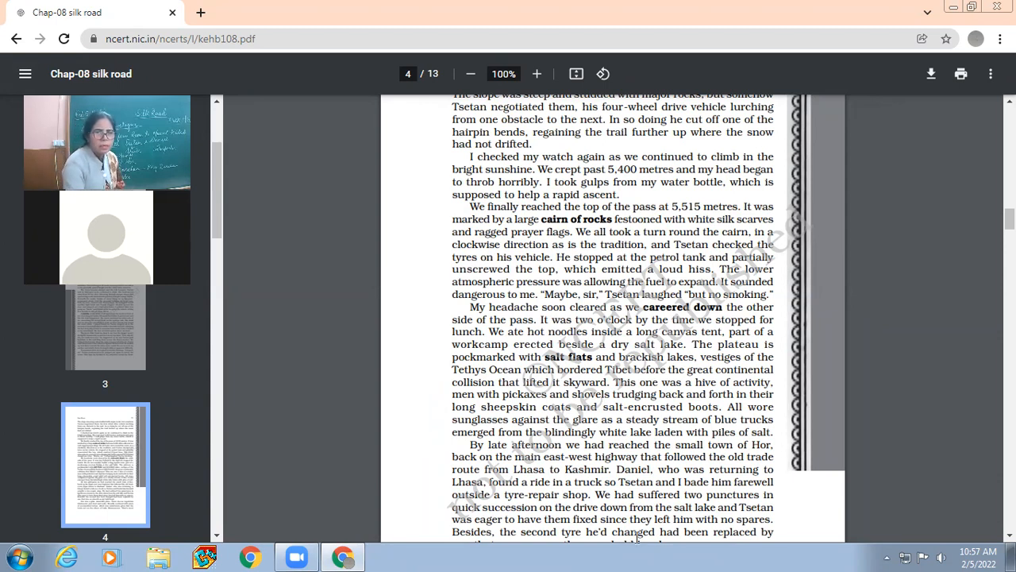
pyautogui.scroll(-3)
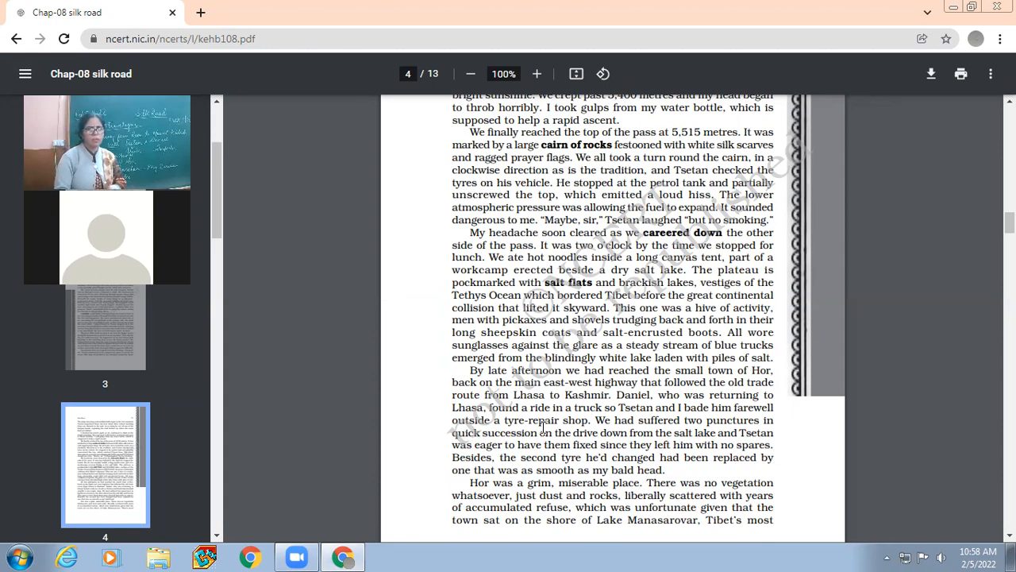
pyautogui.scroll(-3)
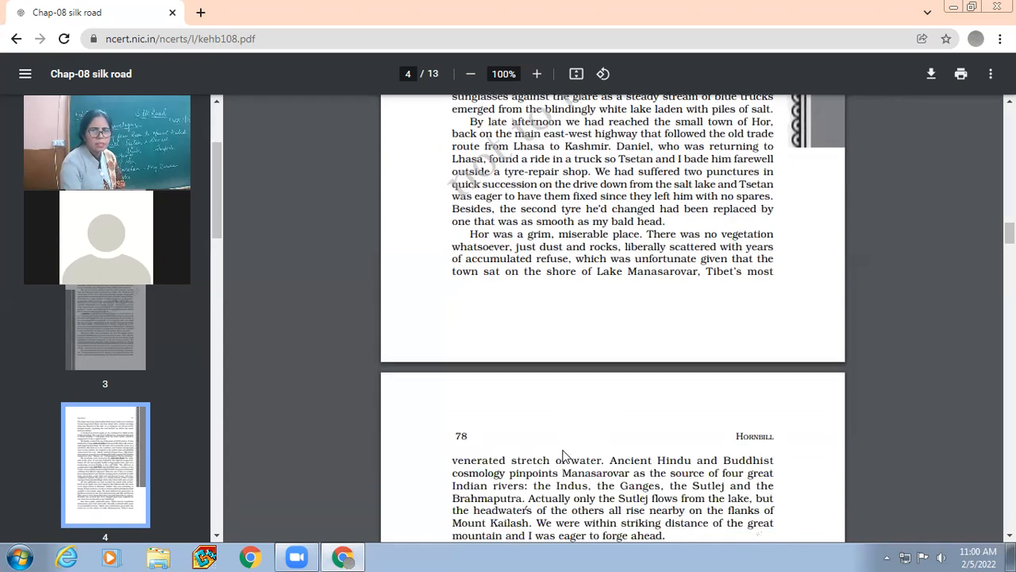
pyautogui.scroll(-3)
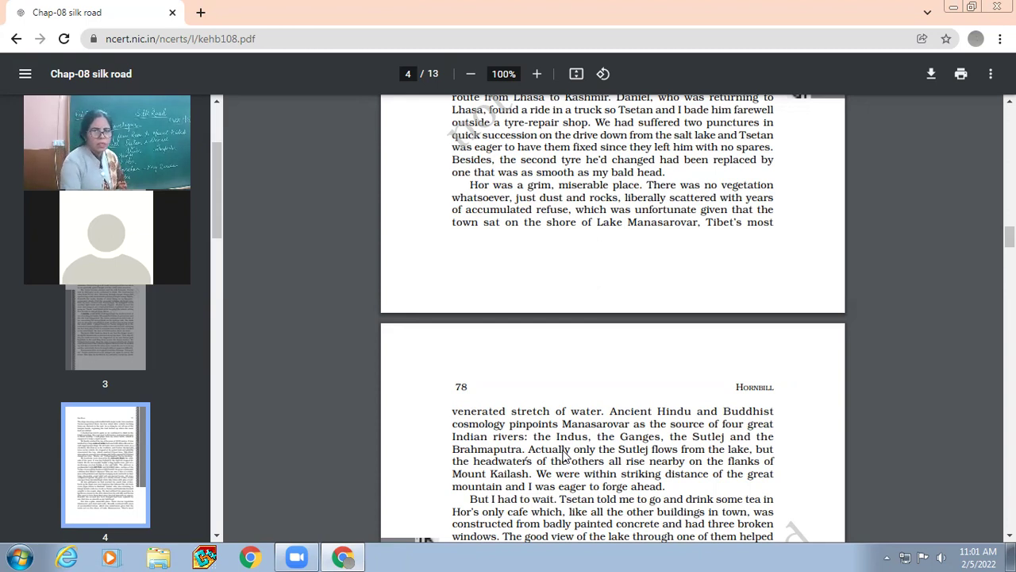
pyautogui.scroll(-3)
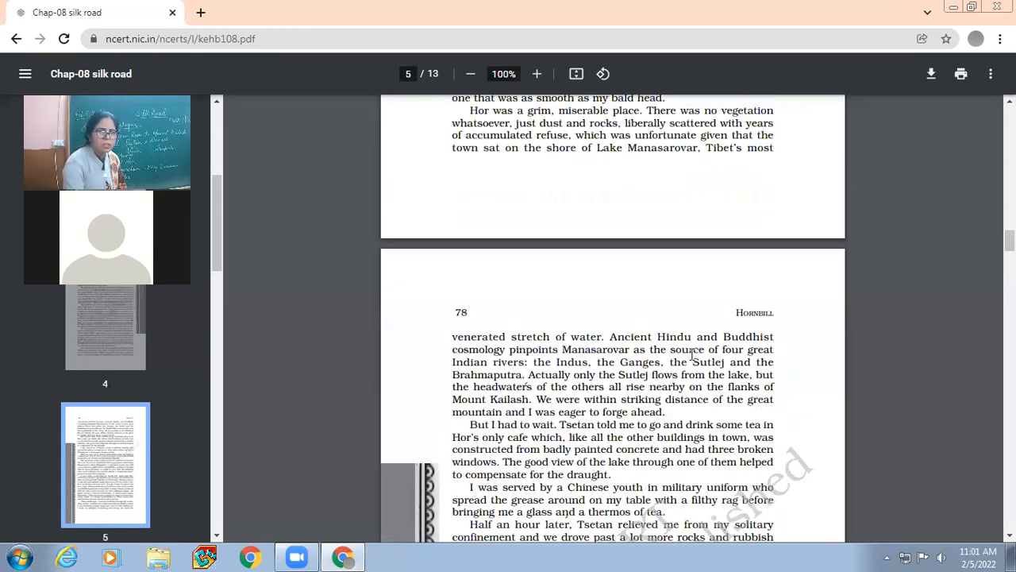
pyautogui.moveTo(457, 336)
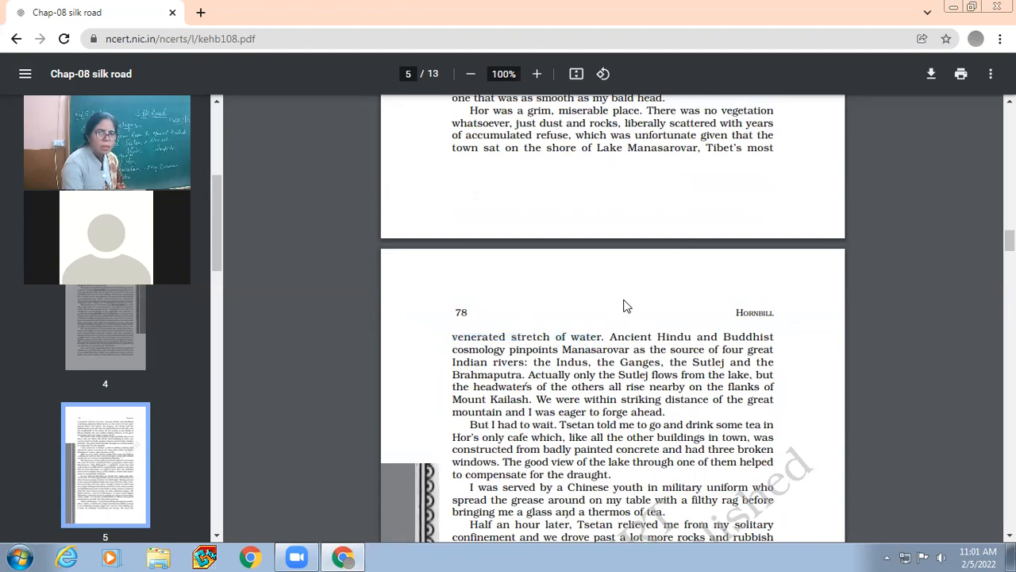
pyautogui.scroll(-3)
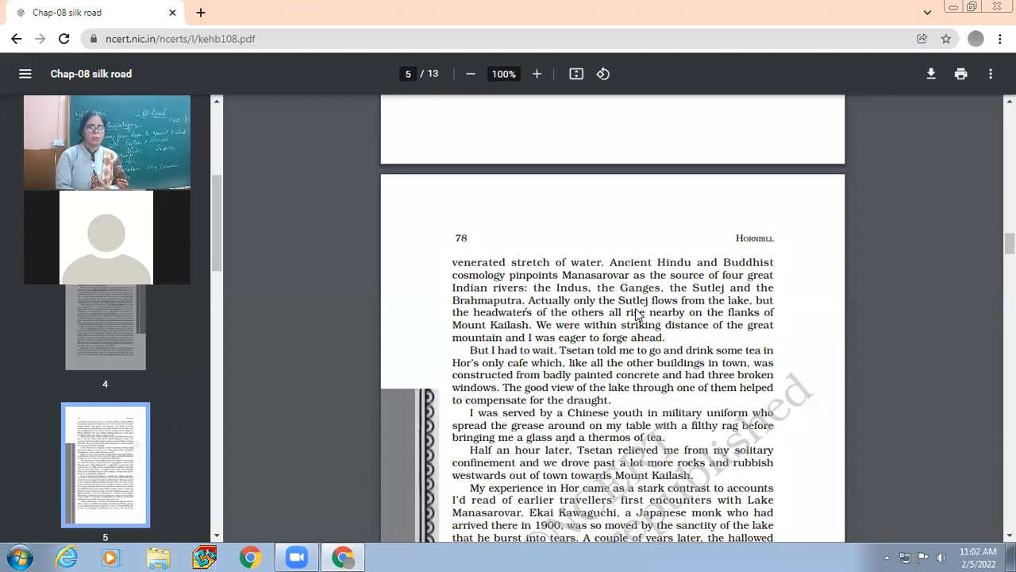
pyautogui.scroll(-3)
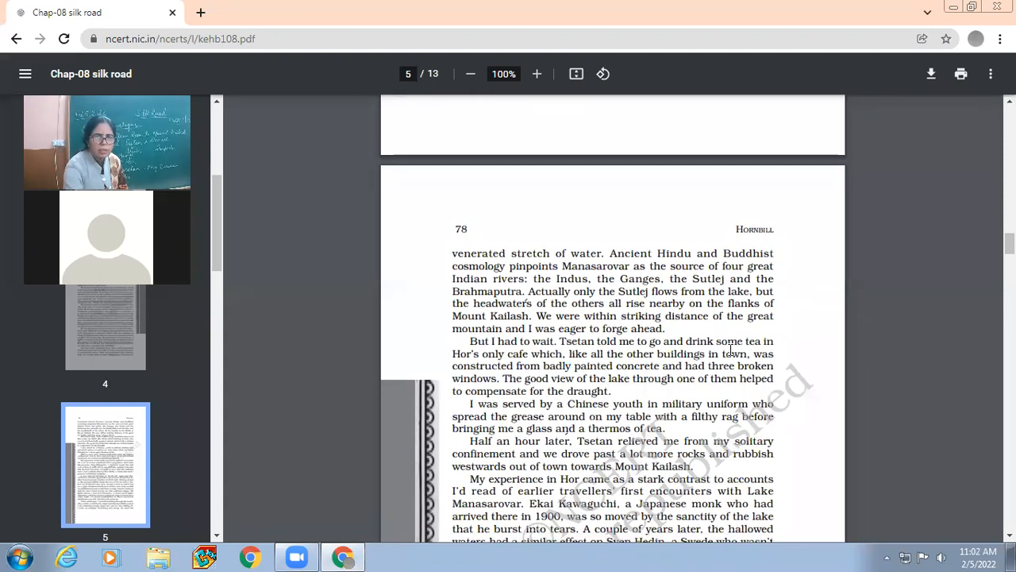
pyautogui.scroll(-3)
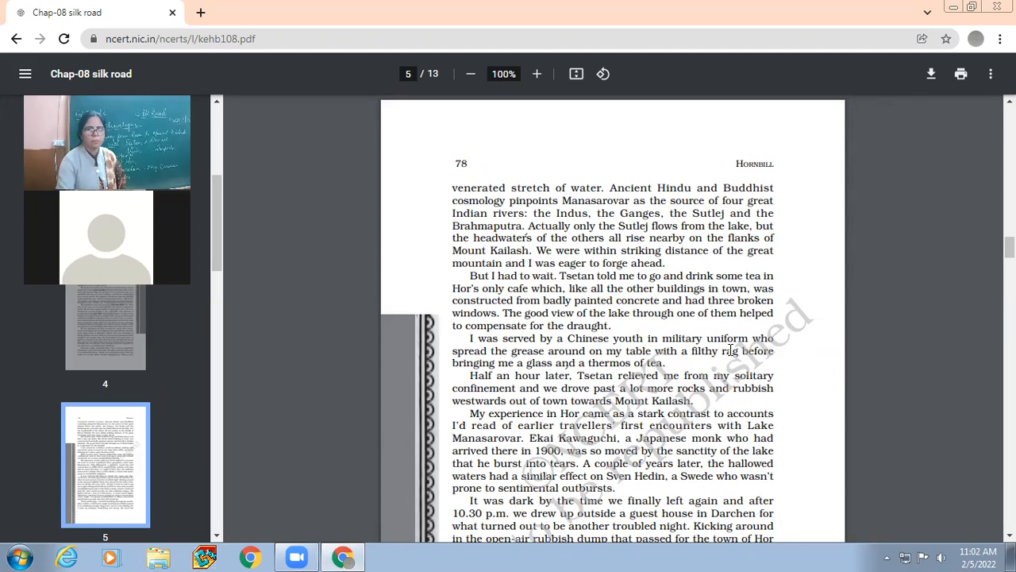
pyautogui.scroll(-3)
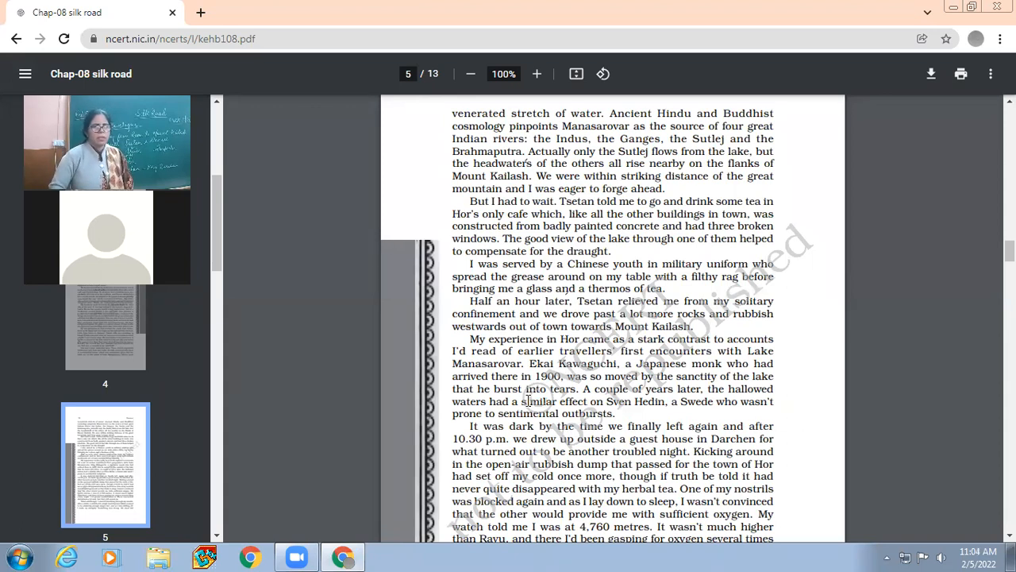
pyautogui.scroll(-3)
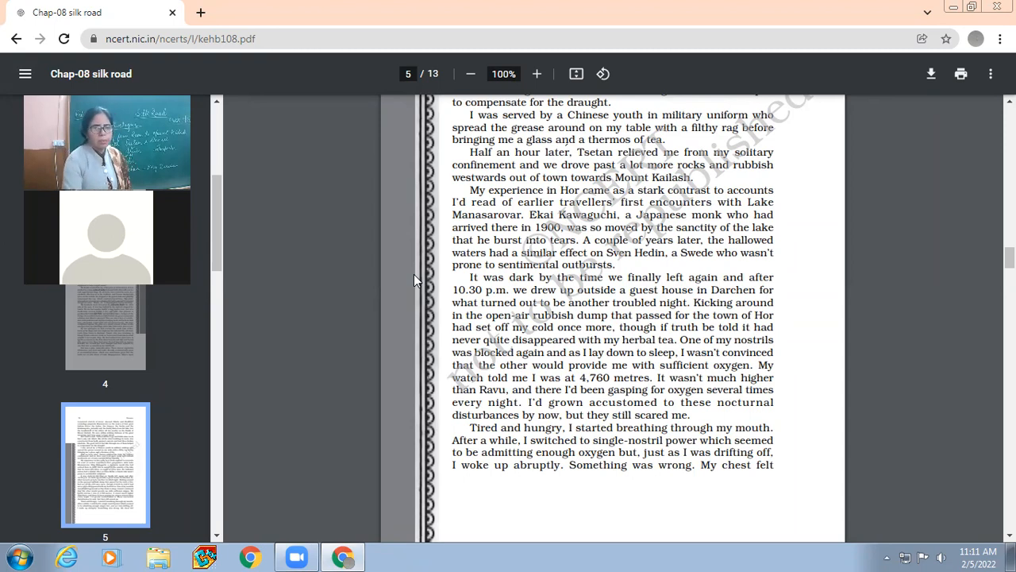
pyautogui.scroll(-3)
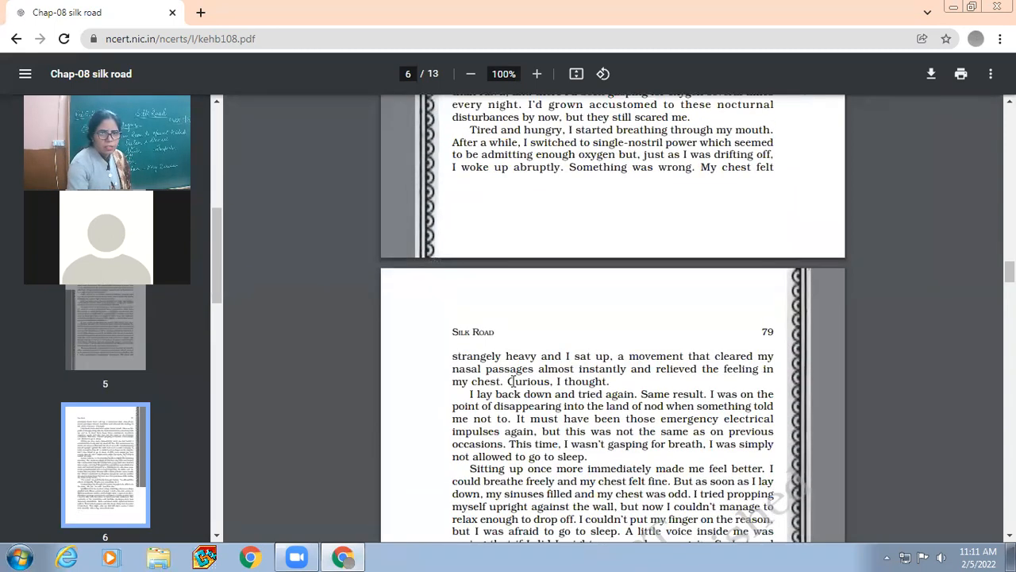
pyautogui.scroll(-3)
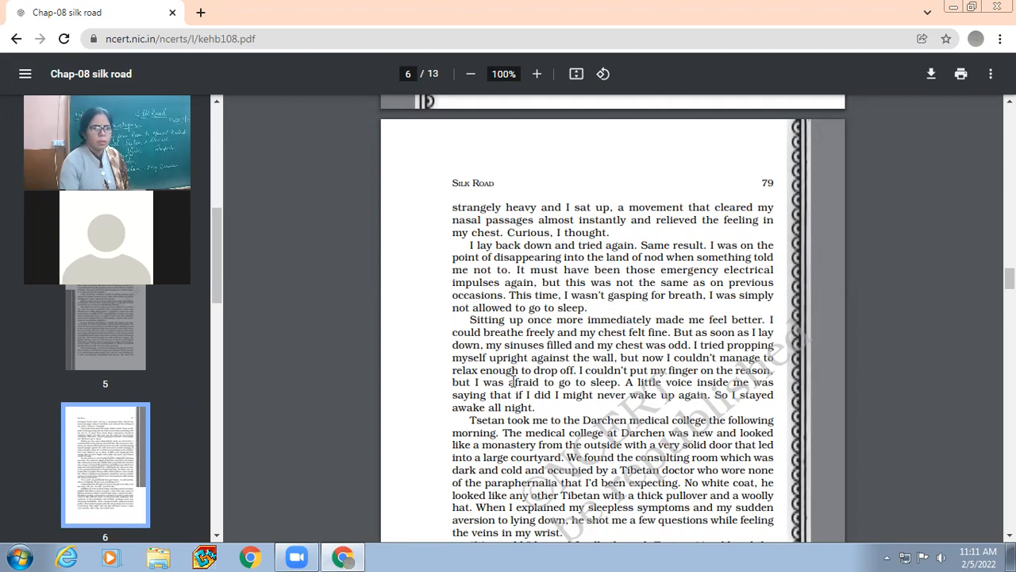
pyautogui.scroll(-3)
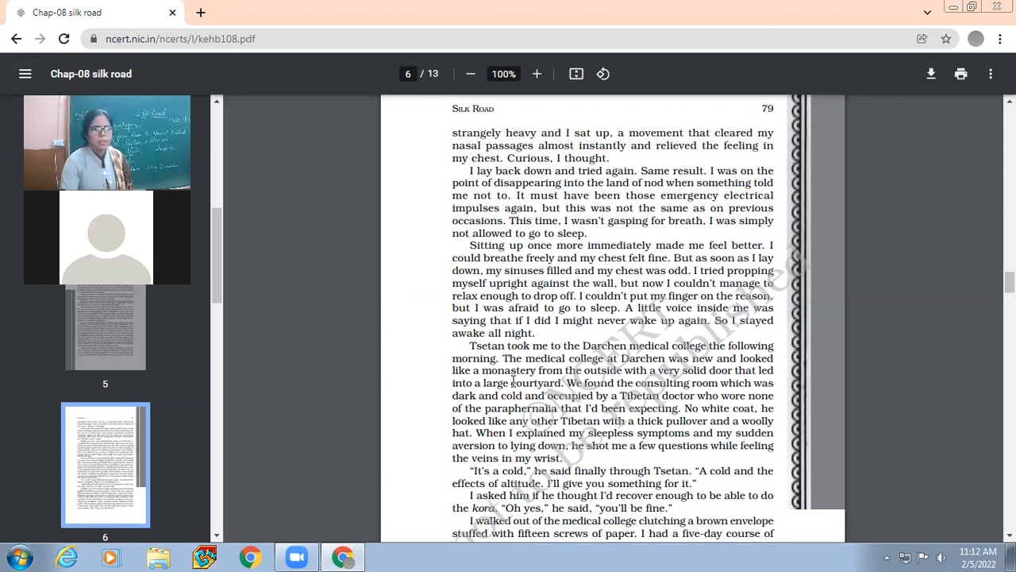
pyautogui.scroll(-3)
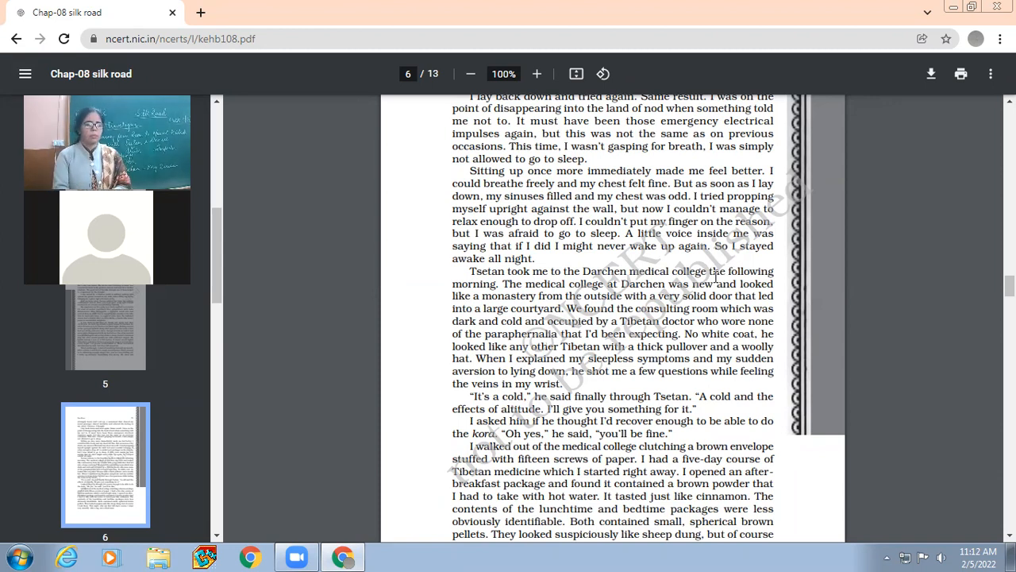
pyautogui.scroll(-3)
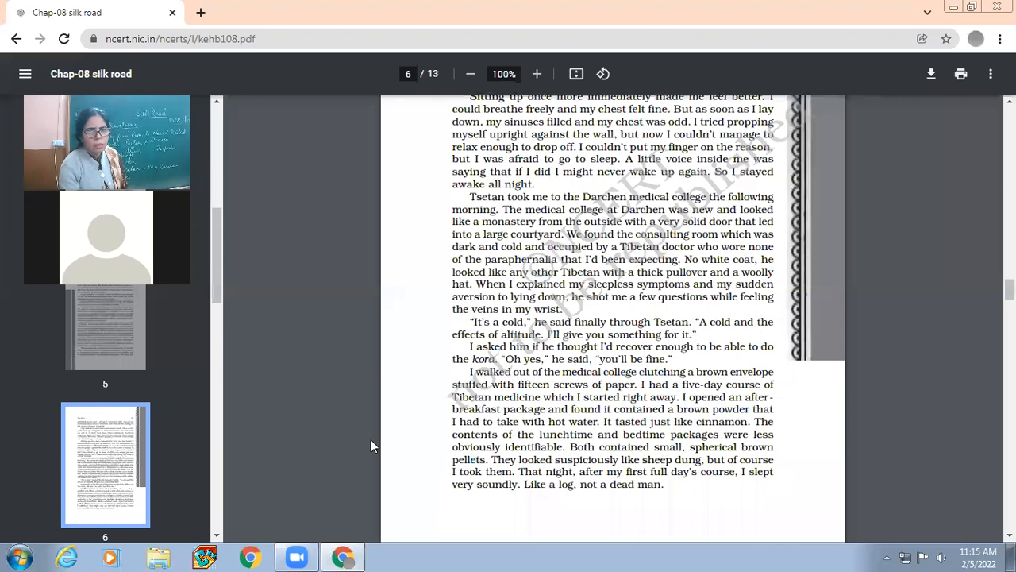
pyautogui.scroll(-3)
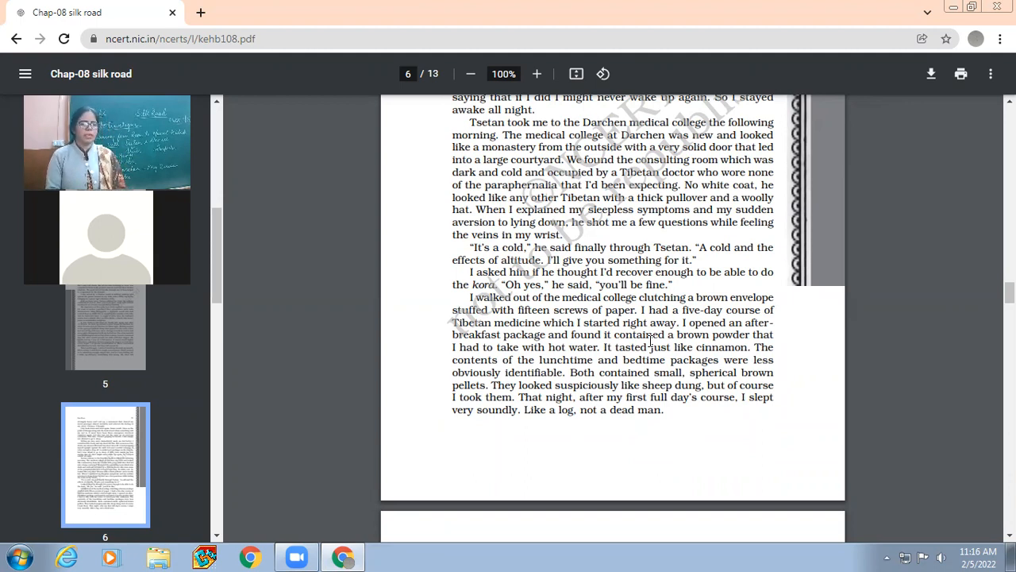
pyautogui.scroll(-3)
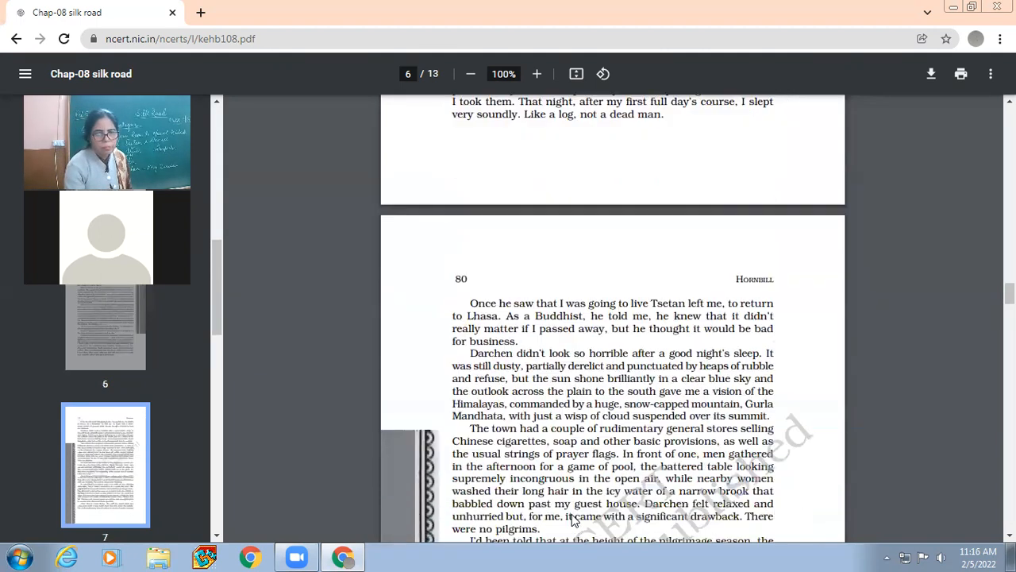
pyautogui.scroll(-3)
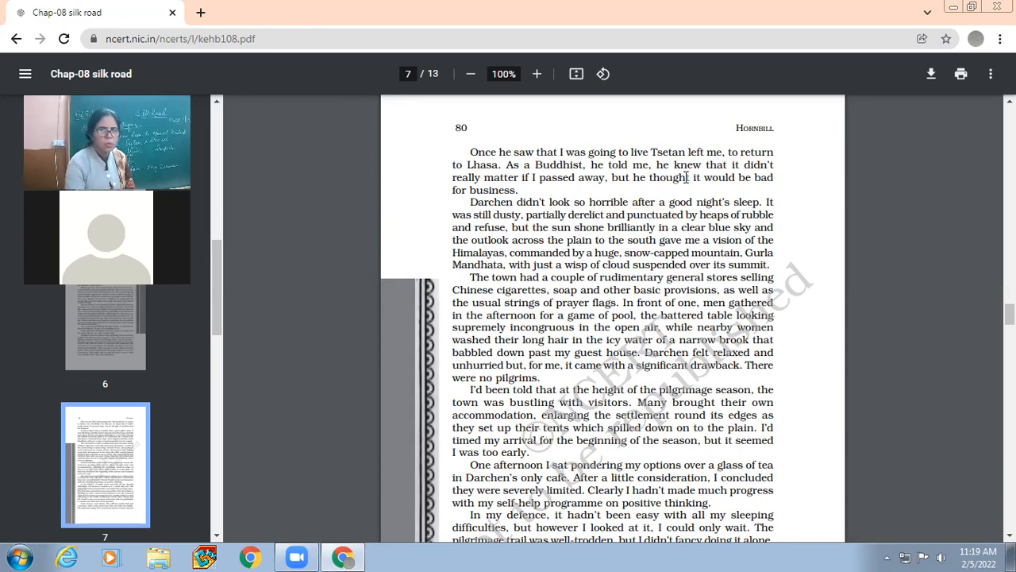
pyautogui.scroll(-3)
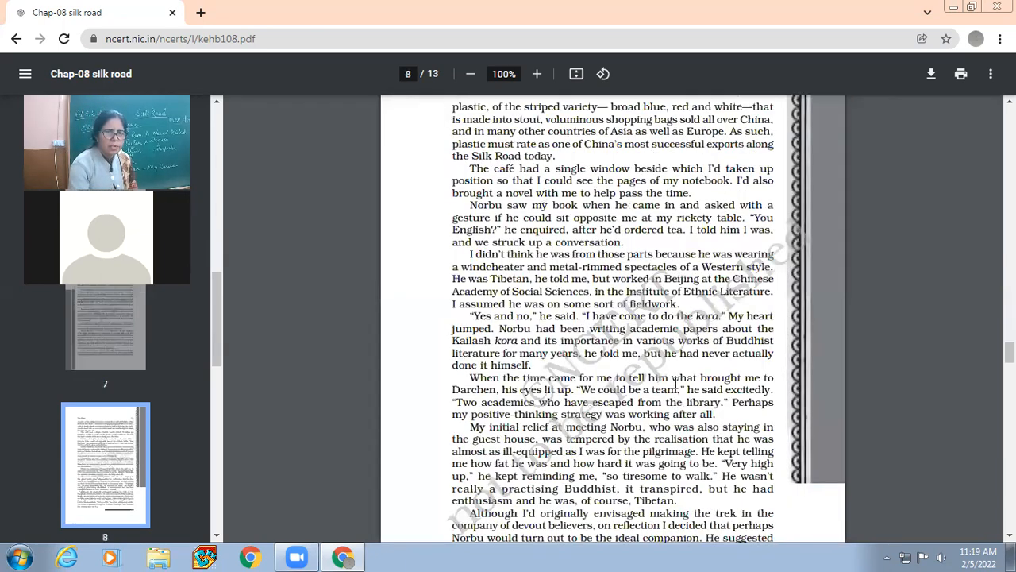